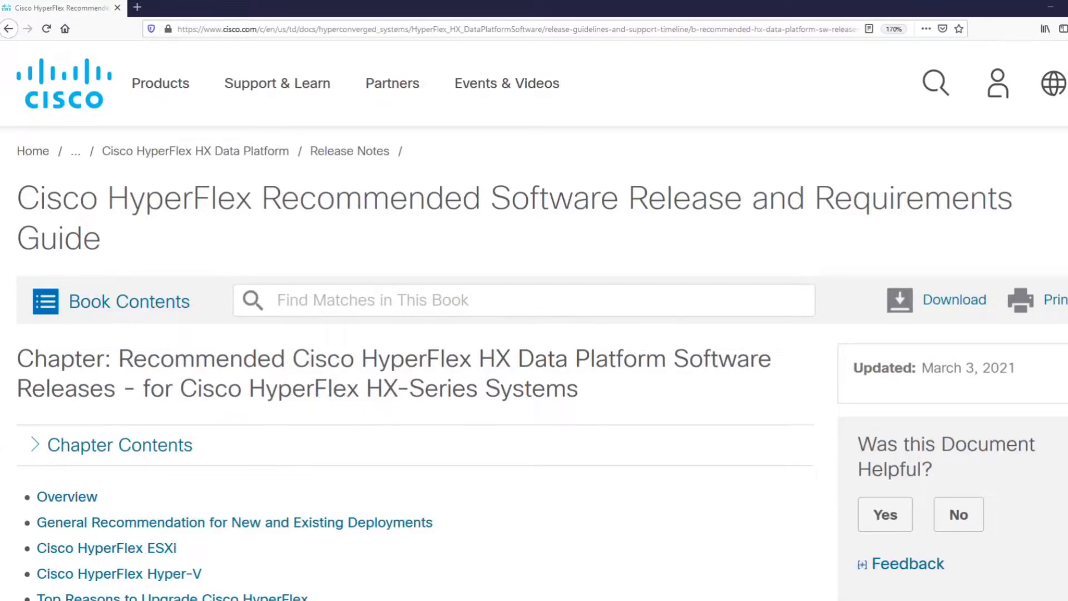
{"action": "mouse_move", "coordinate": [716, 551]}
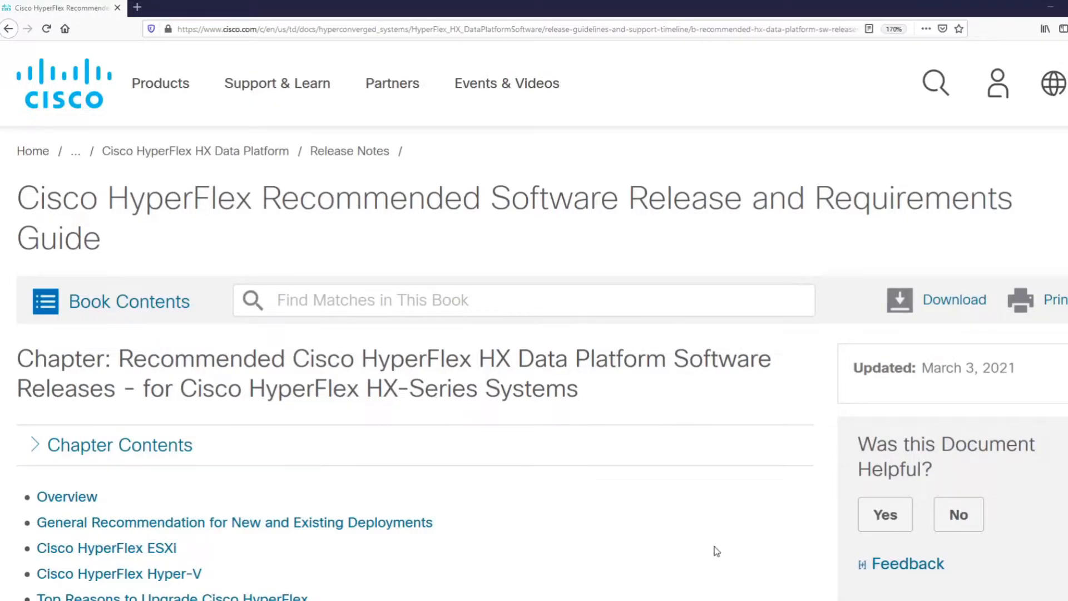
- Read the 4.5(1a) row for UCS 4.1(1h) and ESXi 6.7 U3, then return to the Intersight HyperFlex Clusters page
{"action": "scroll", "scroll_direction": "down", "scroll_amount": 3}
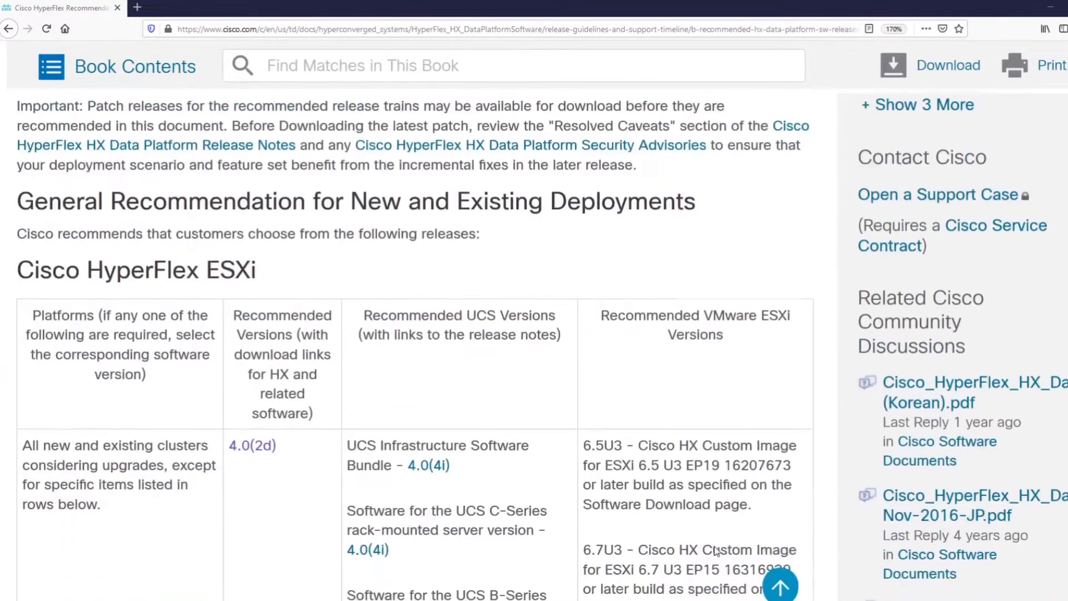
{"action": "scroll", "scroll_direction": "down", "scroll_amount": 3}
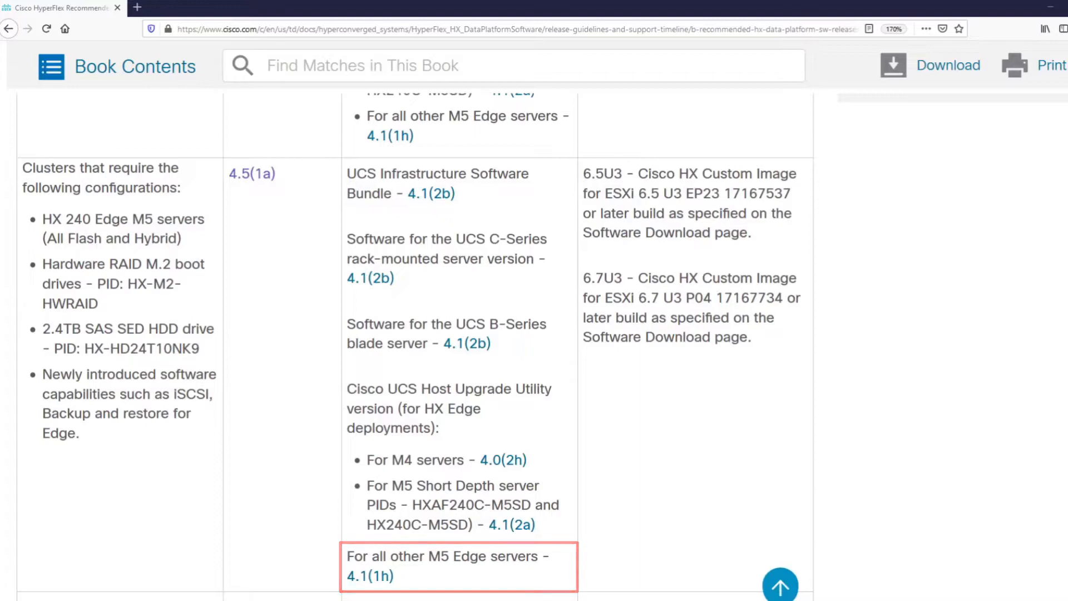
{"action": "left_click", "coordinate": [458, 565]}
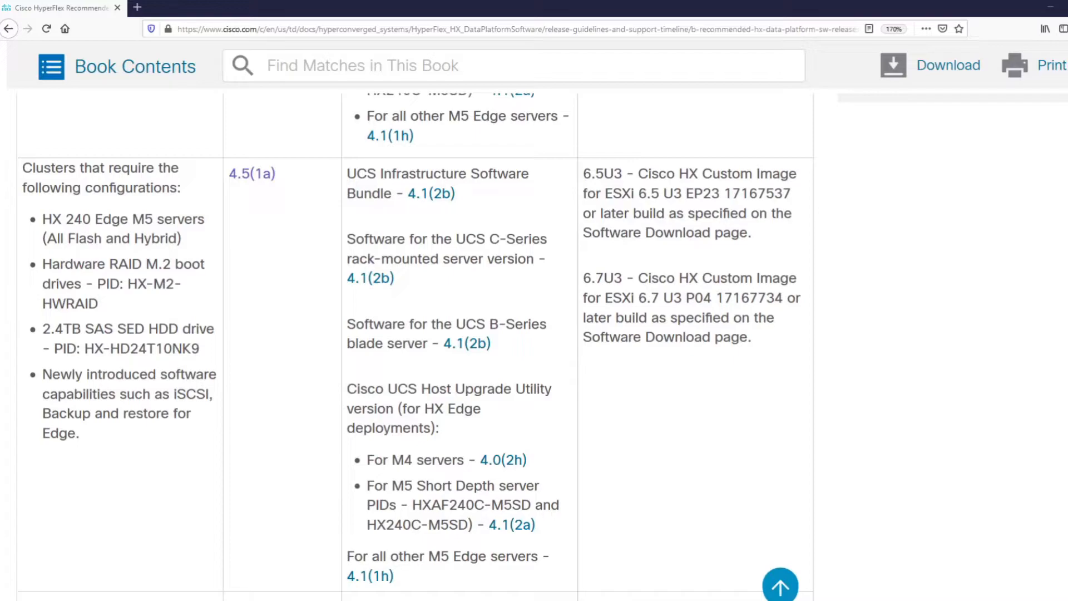
{"action": "double_click", "coordinate": [688, 193]}
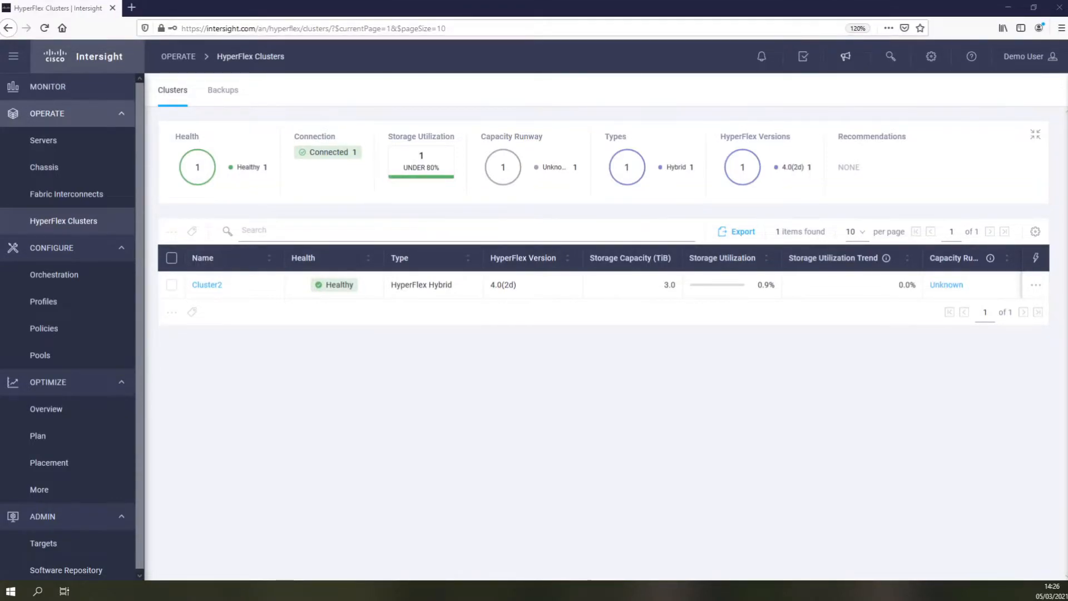
{"action": "mouse_move", "coordinate": [998, 268]}
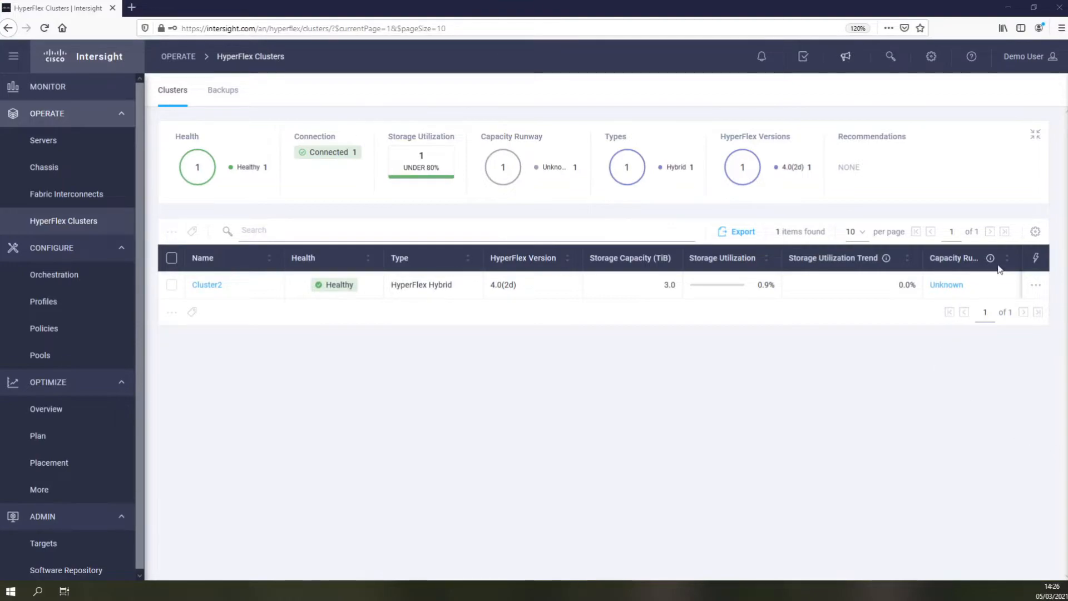
- Start a Run Health Check on Cluster2 with all health checks selected
{"action": "left_click", "coordinate": [1035, 284]}
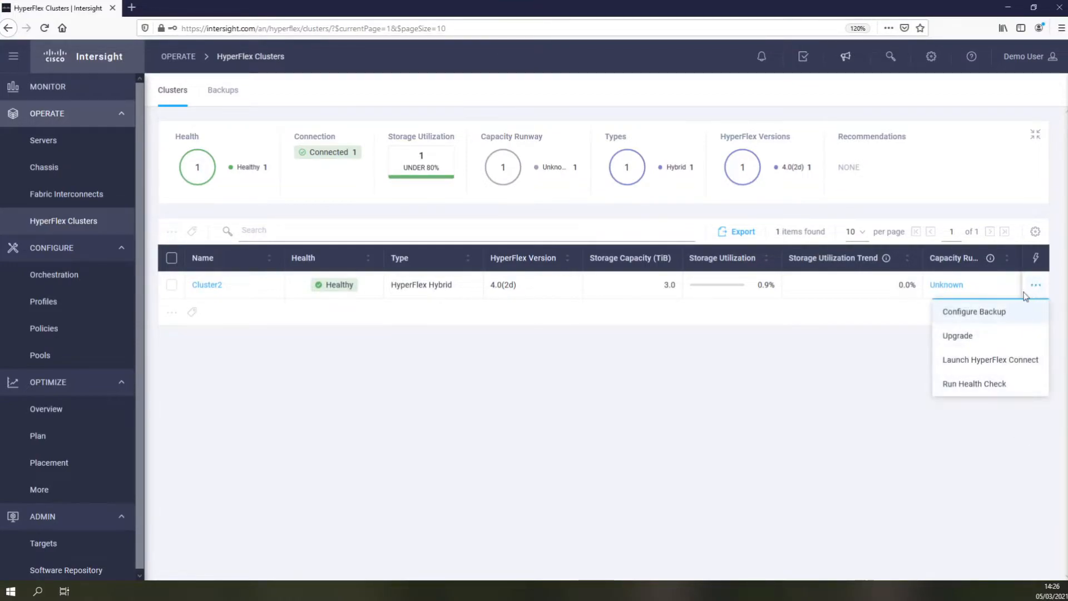
{"action": "left_click", "coordinate": [973, 384]}
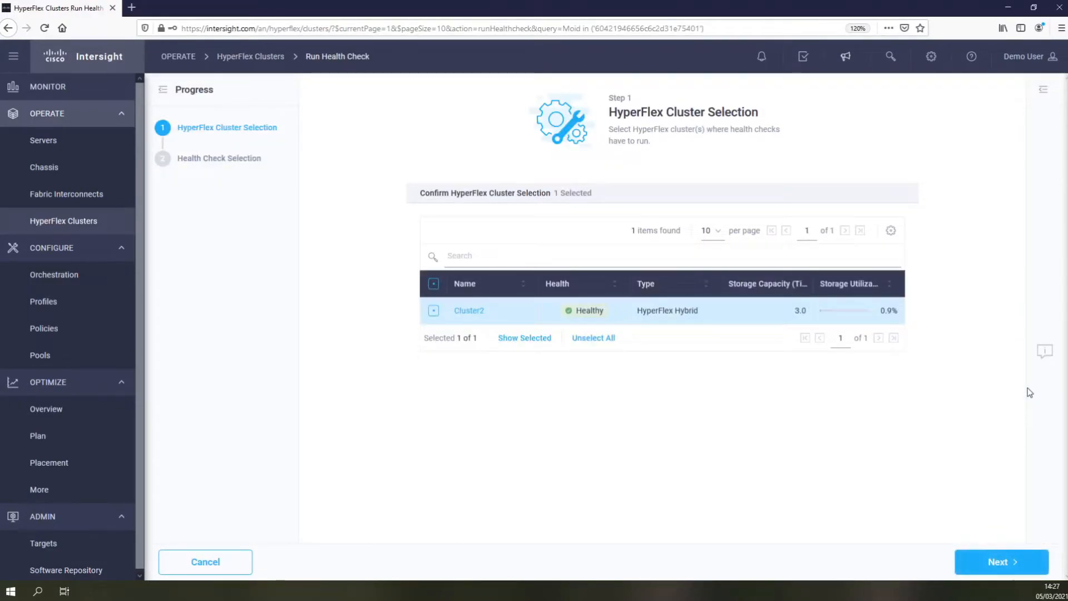
{"action": "mouse_move", "coordinate": [1030, 548]}
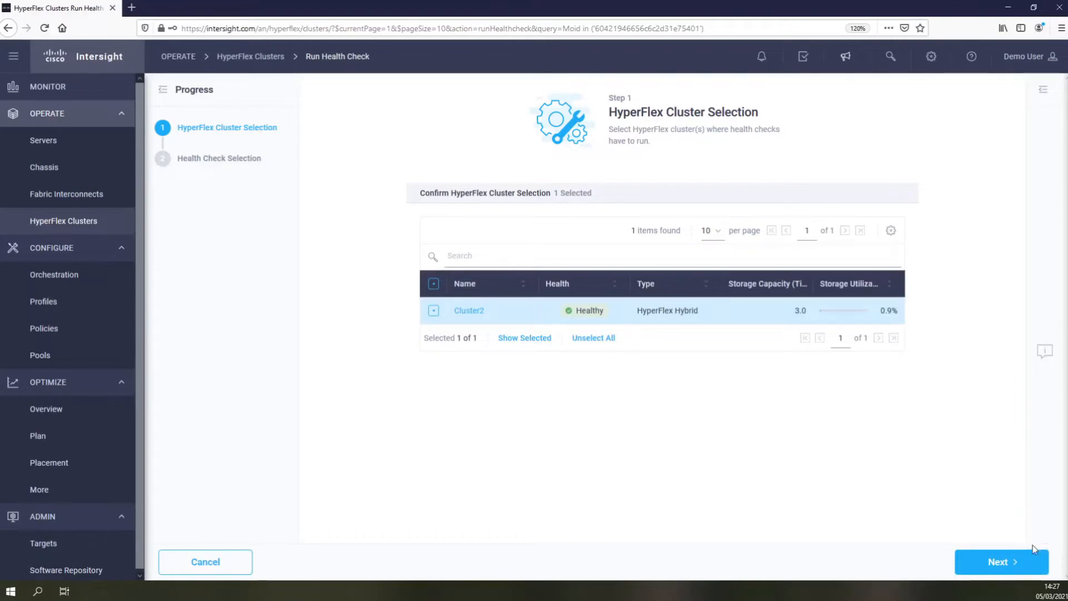
{"action": "left_click", "coordinate": [1000, 561]}
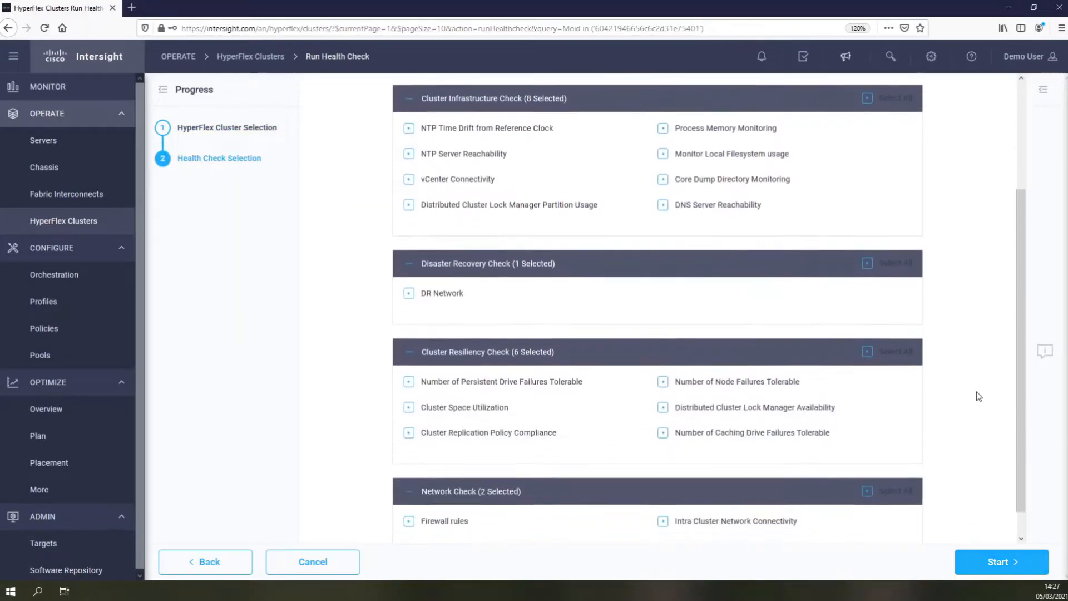
{"action": "left_click", "coordinate": [1000, 561]}
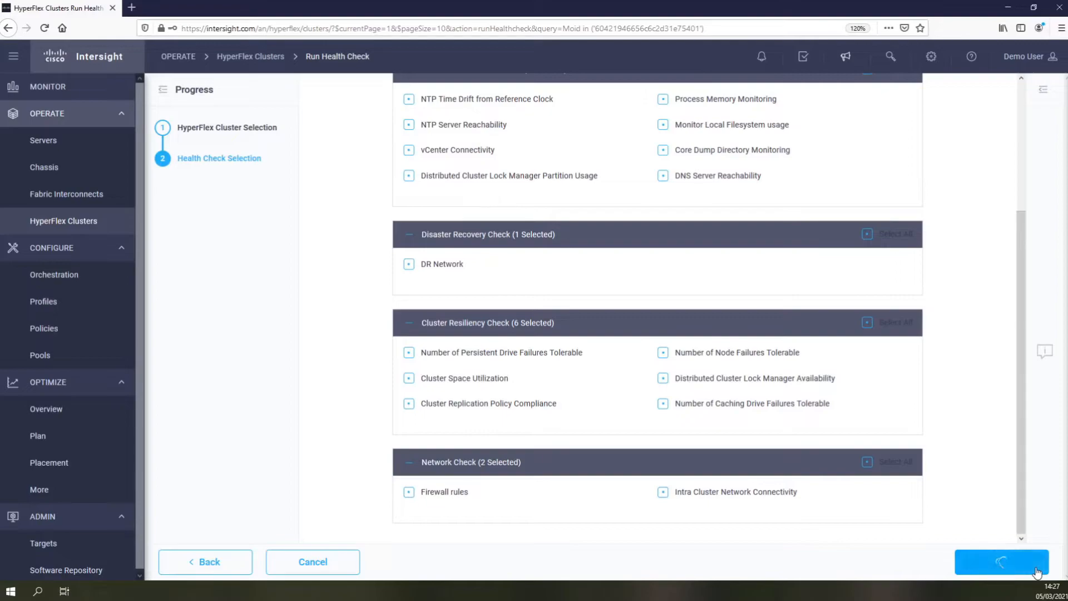
{"action": "left_click", "coordinate": [1000, 561]}
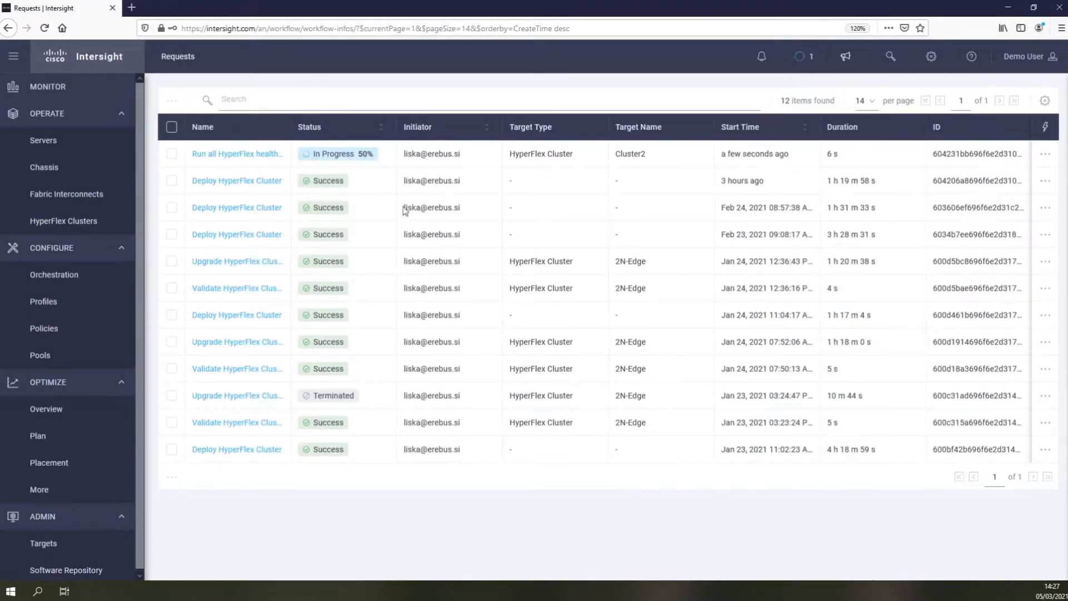
- View the health check request showing Success, then go back to the HyperFlex clusters list
{"action": "left_click", "coordinate": [236, 153]}
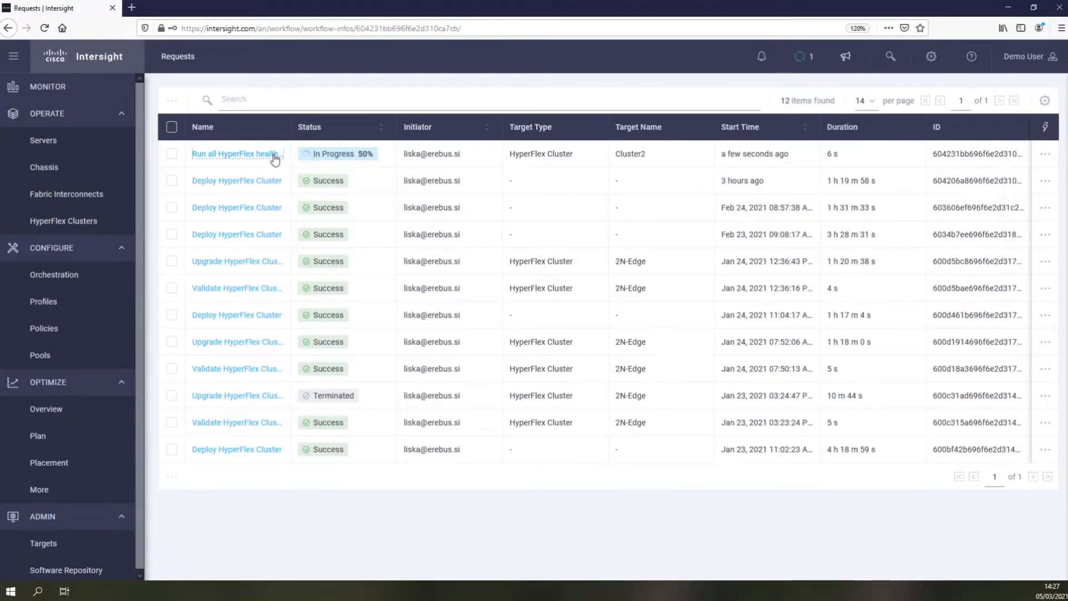
{"action": "left_click", "coordinate": [235, 153]}
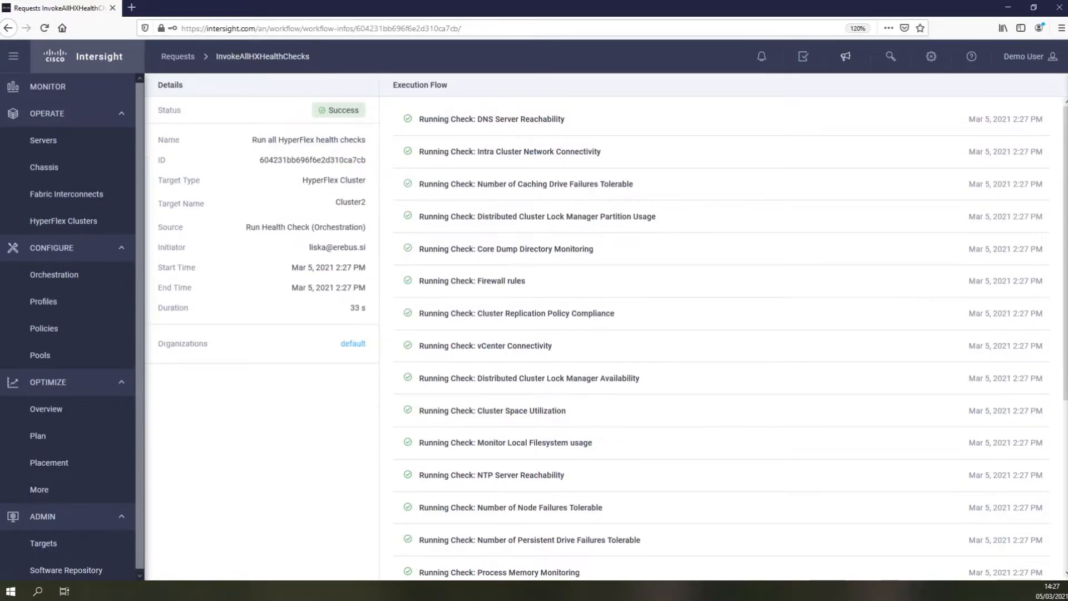
{"action": "left_click", "coordinate": [65, 220]}
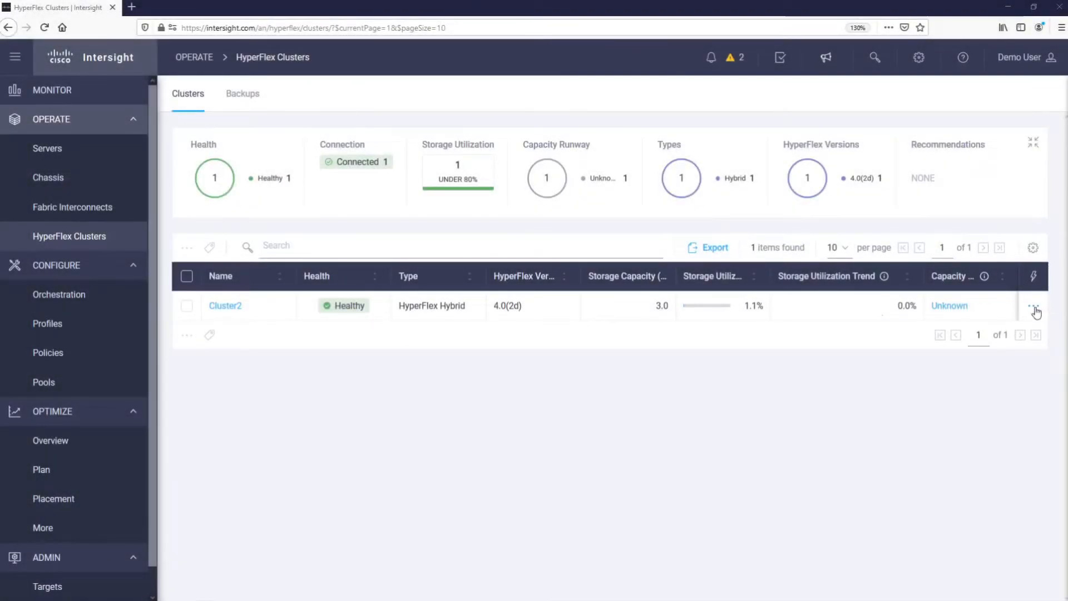
- Begin upgrading Cluster2 with HyperFlex Data Platform upgrade enabled at version 4.5(1a)
{"action": "left_click", "coordinate": [1033, 304]}
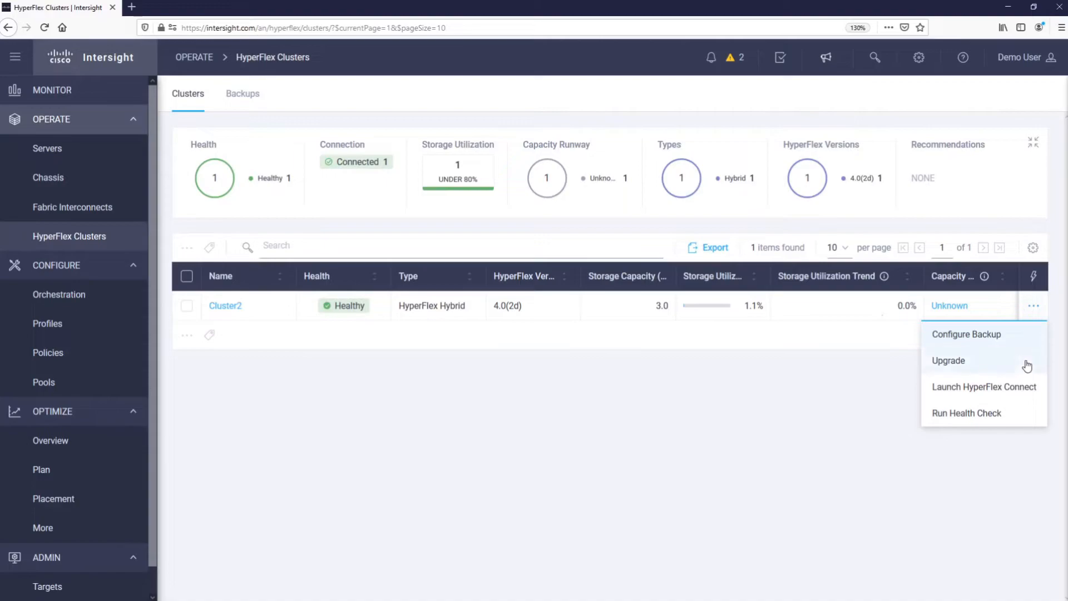
{"action": "left_click", "coordinate": [947, 360]}
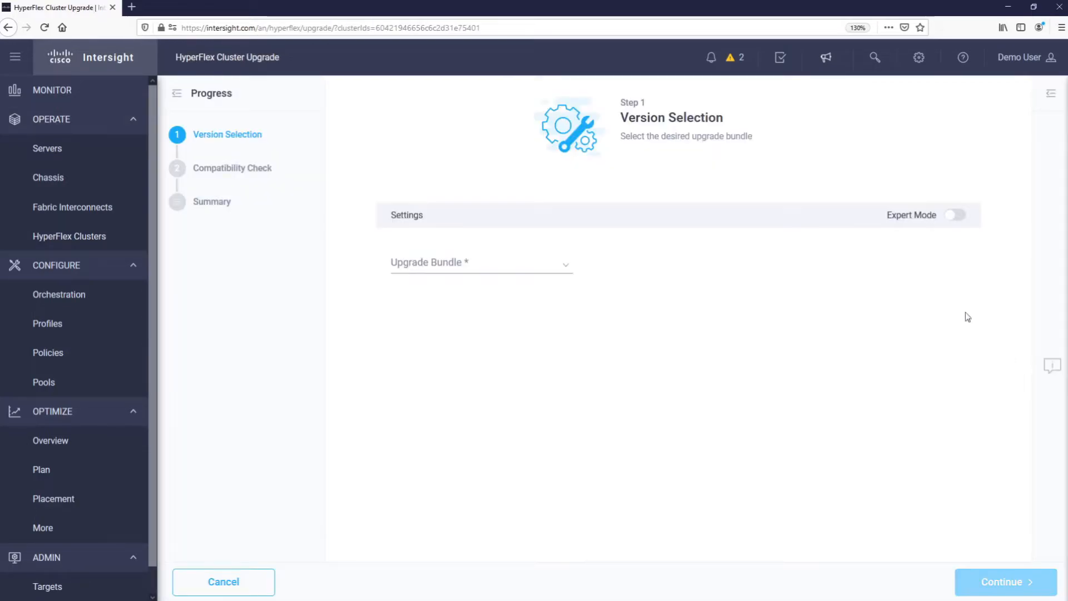
{"action": "left_click", "coordinate": [955, 215]}
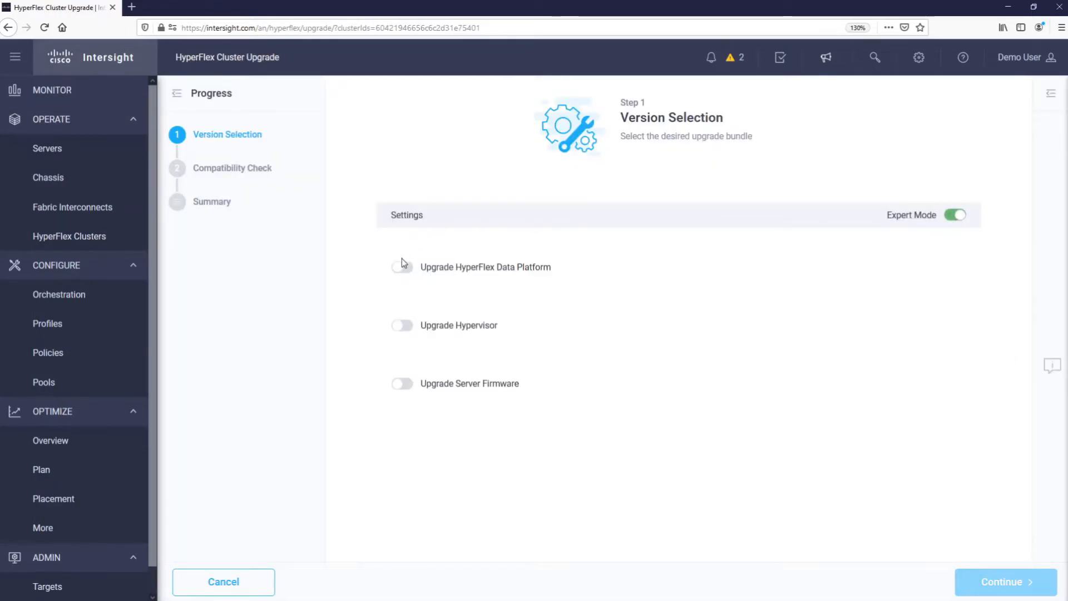
{"action": "left_click", "coordinate": [402, 266]}
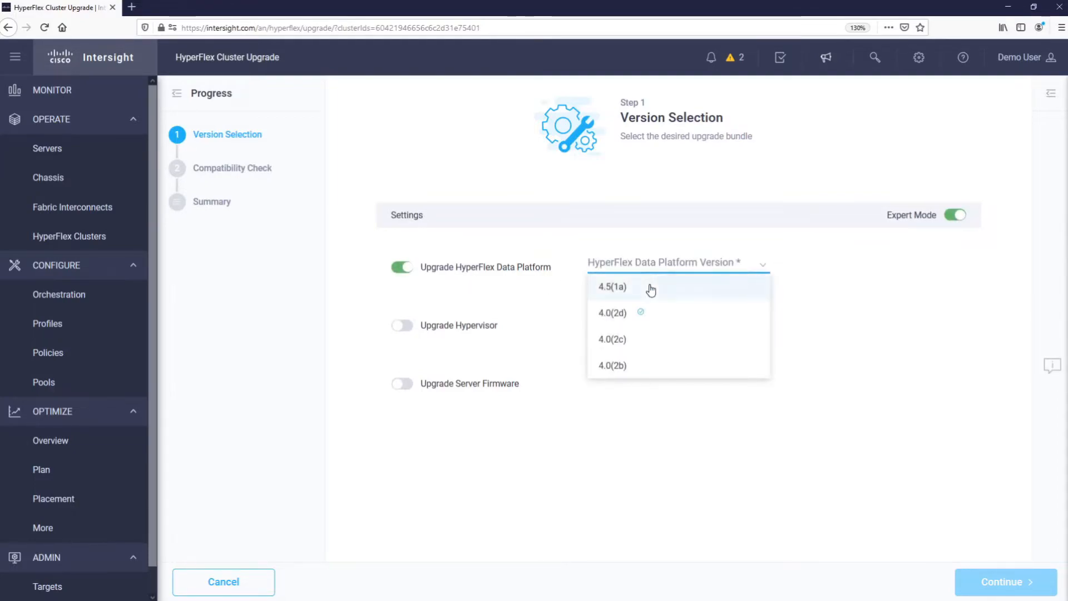
{"action": "left_click", "coordinate": [611, 286]}
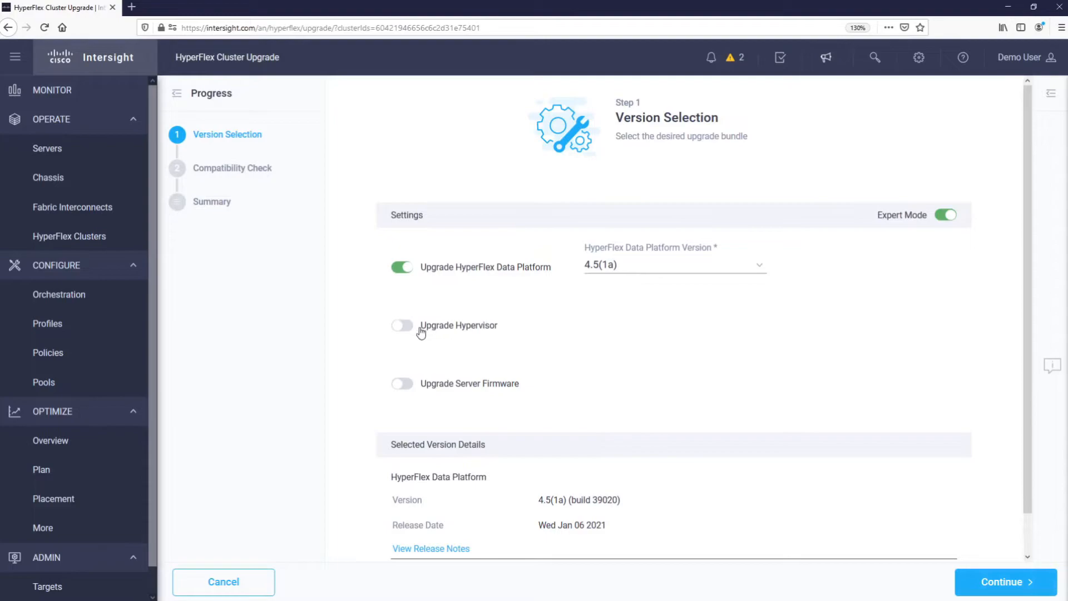
- Enable hypervisor upgrade to VMware ESXi 6.7 U3 (17167734) and server firmware upgrade to 4.1(1h)
{"action": "left_click", "coordinate": [402, 325]}
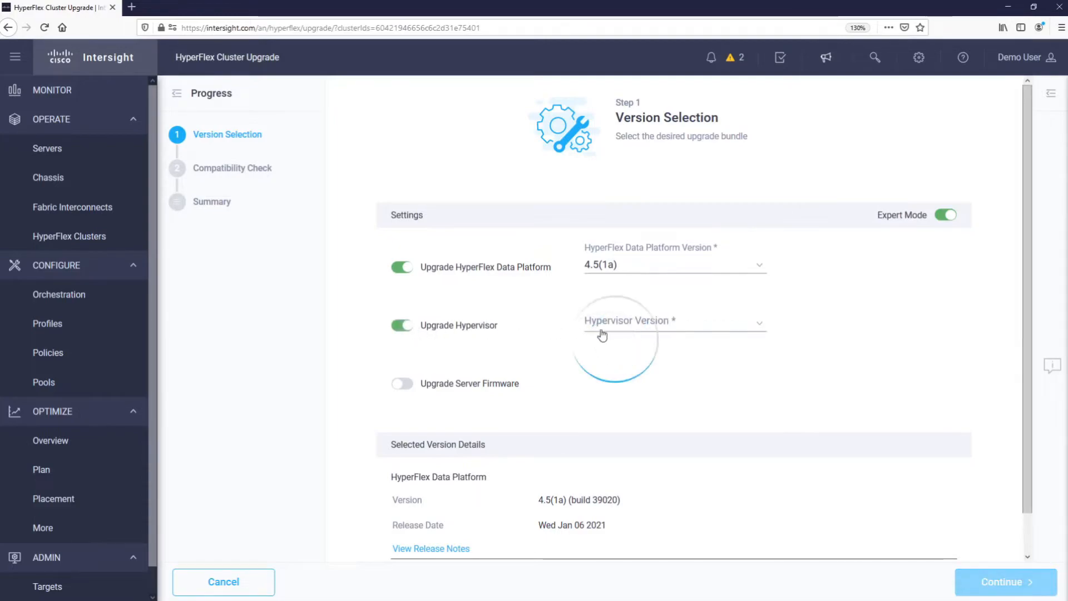
{"action": "left_click", "coordinate": [673, 320]}
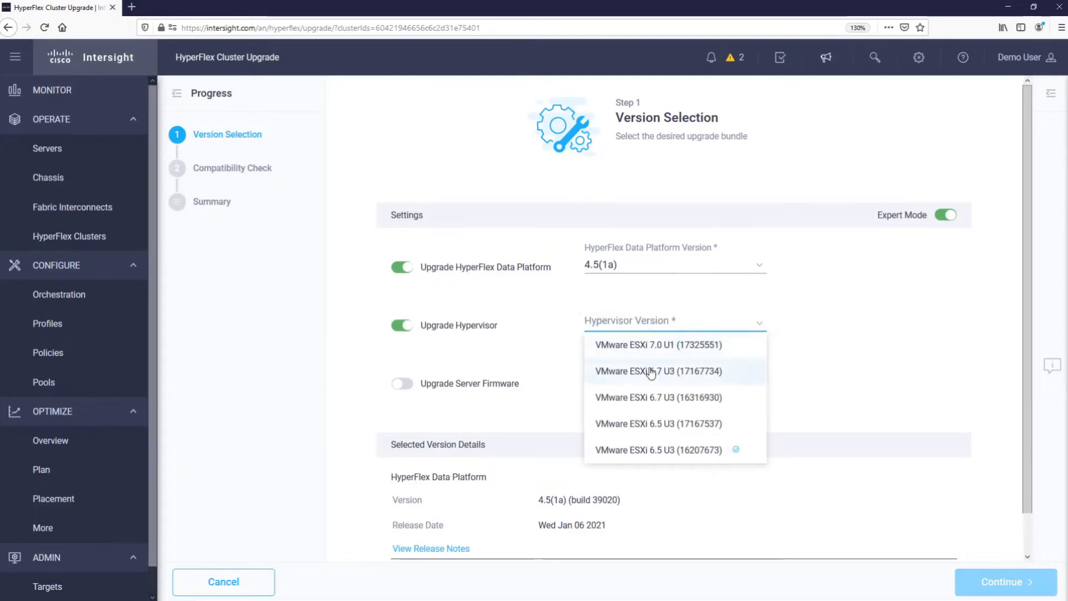
{"action": "left_click", "coordinate": [656, 370]}
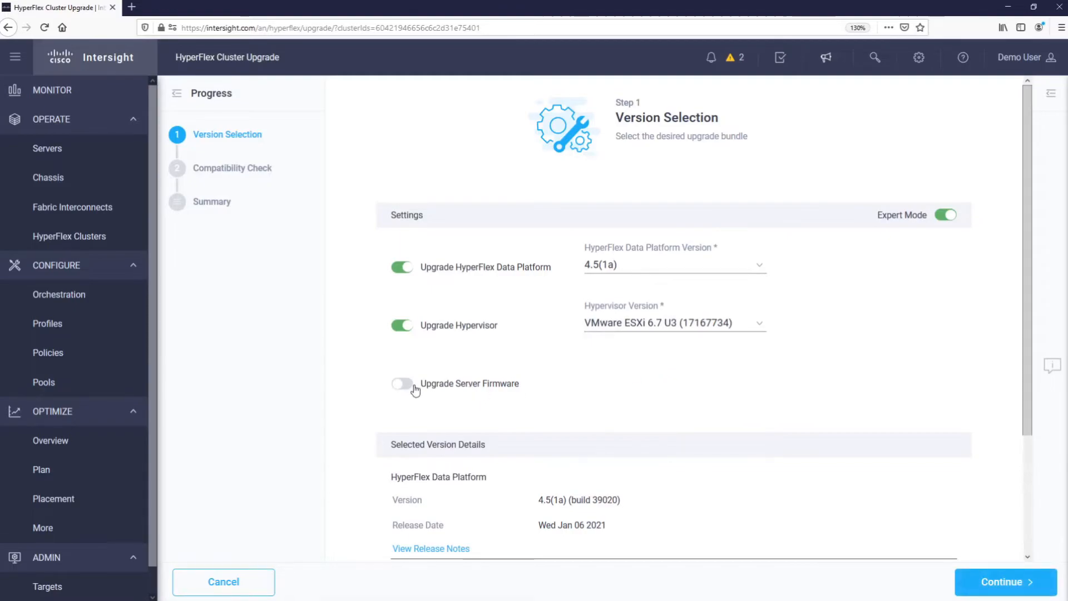
{"action": "left_click", "coordinate": [402, 383]}
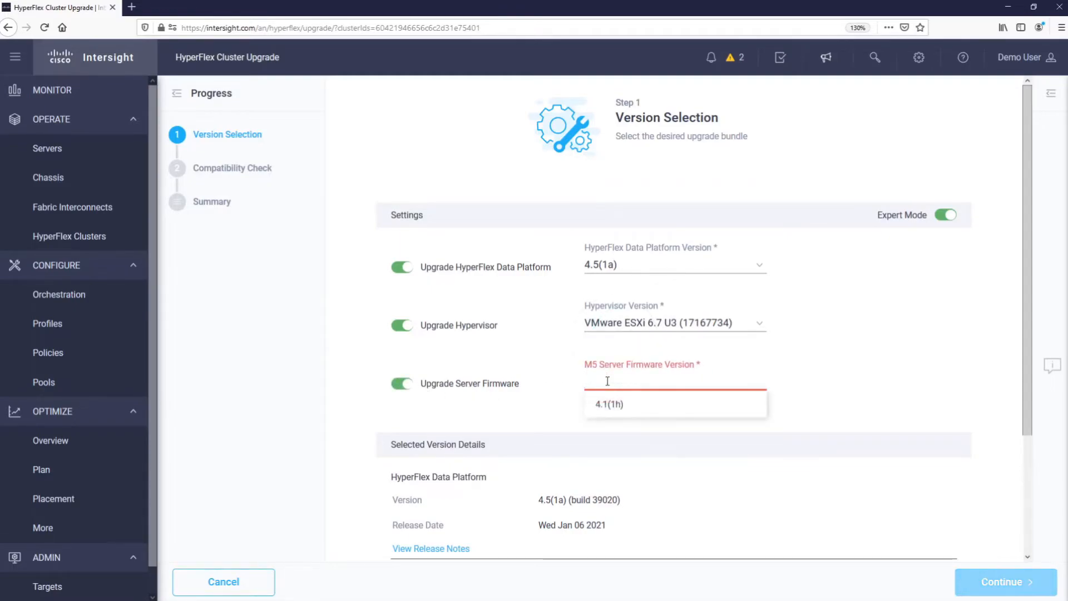
{"action": "left_click", "coordinate": [1002, 582]}
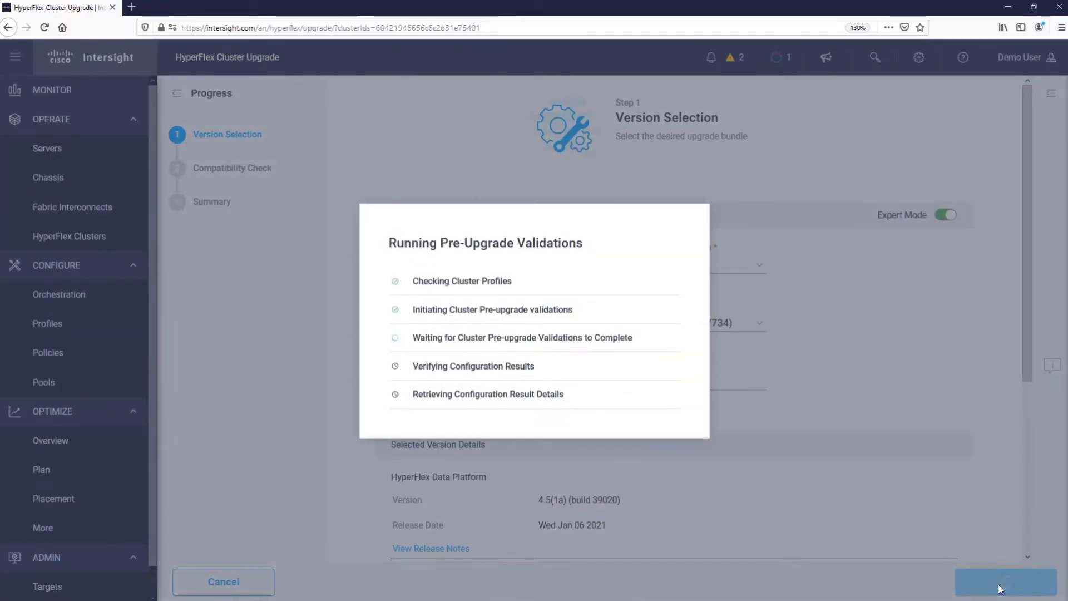
- Pass the compatibility check, review the summary and confirm the Cluster2 upgrade so its request shows In Progress
{"action": "left_click", "coordinate": [1002, 582]}
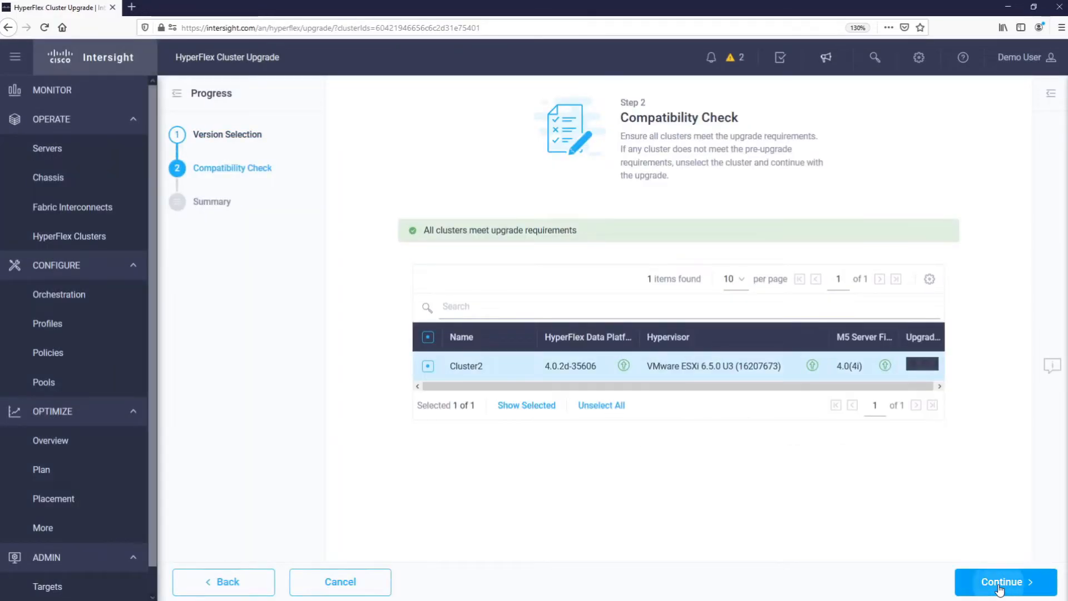
{"action": "left_click", "coordinate": [1002, 581]}
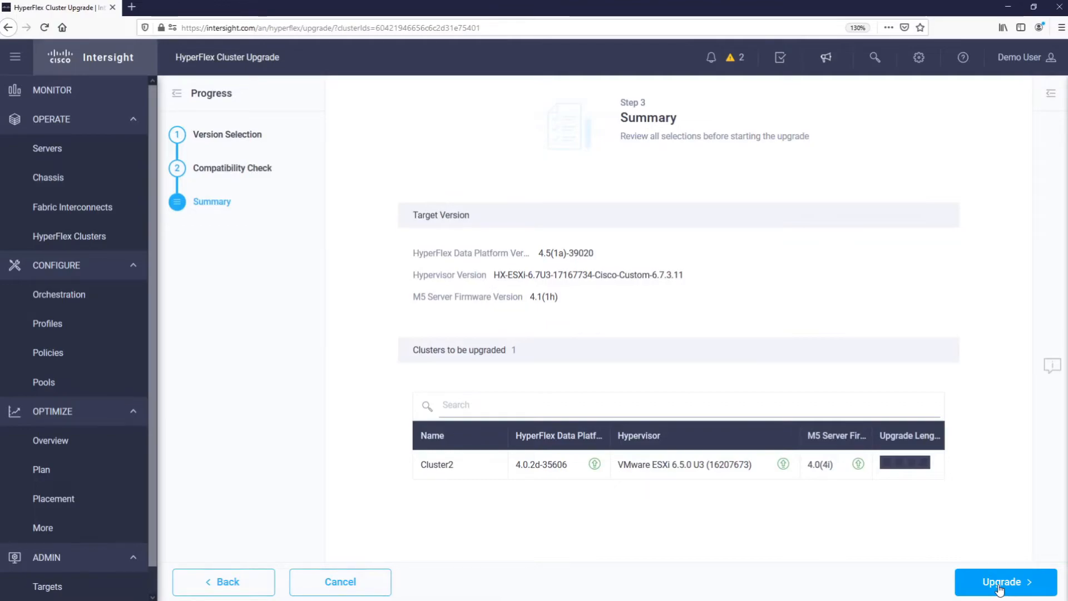
{"action": "mouse_move", "coordinate": [1035, 586]}
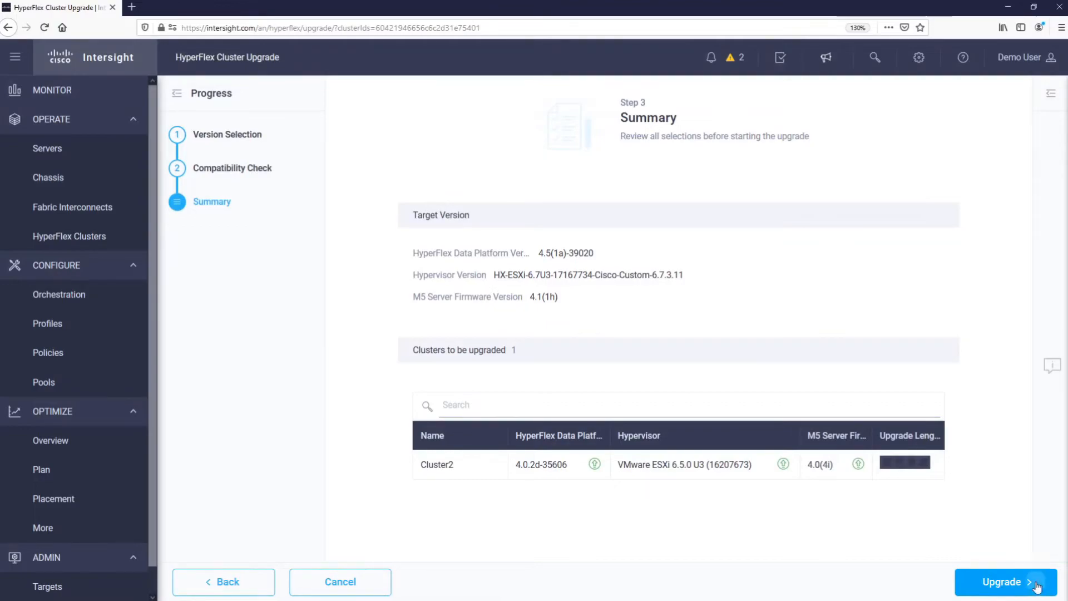
{"action": "left_click", "coordinate": [1006, 580]}
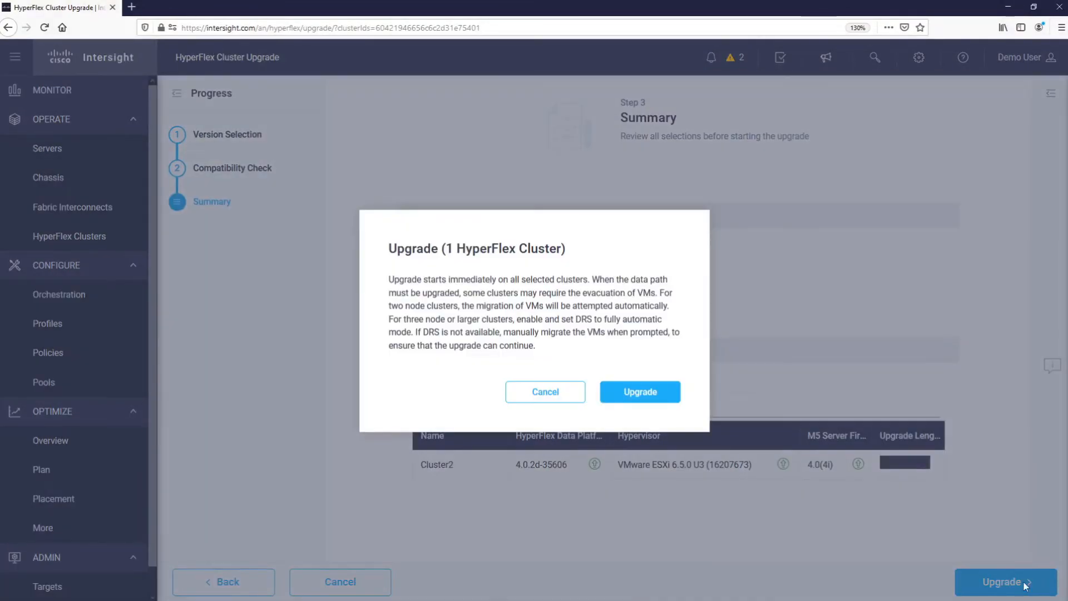
{"action": "left_click", "coordinate": [638, 392]}
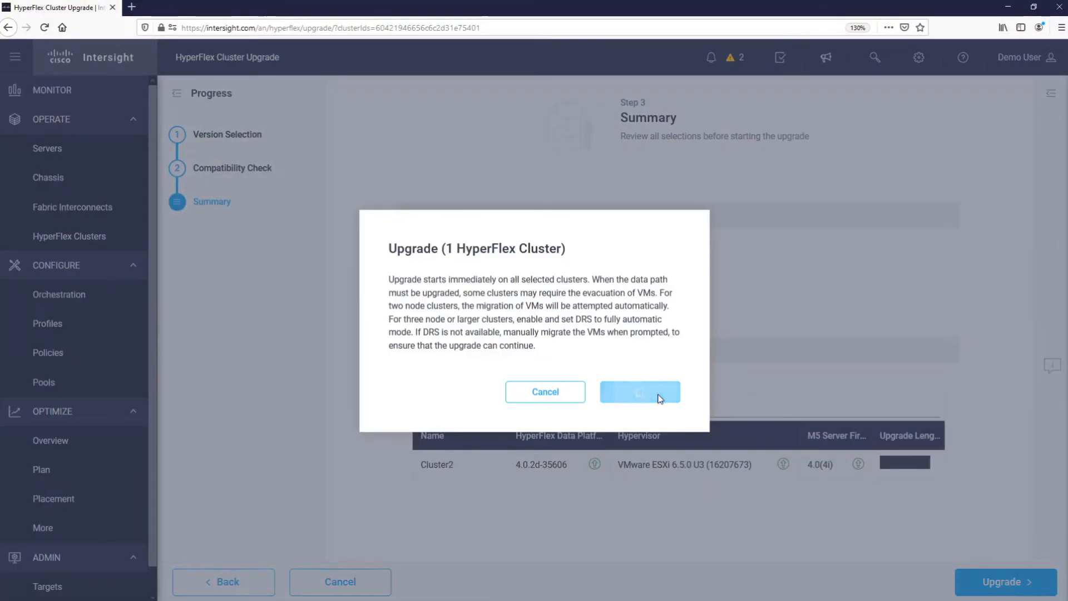
{"action": "left_click", "coordinate": [638, 391]}
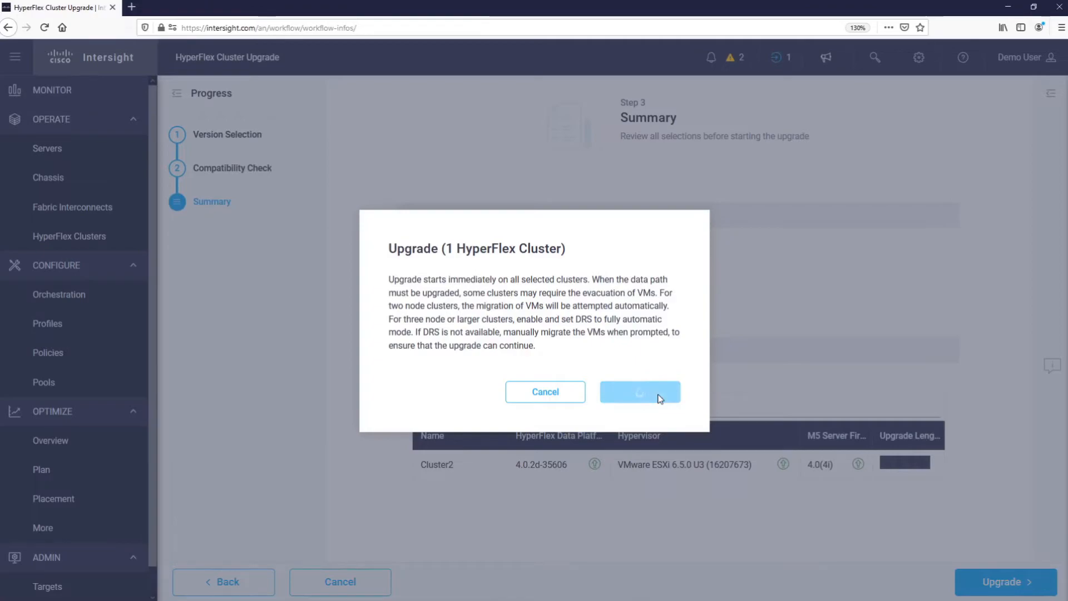
{"action": "left_click", "coordinate": [638, 392]}
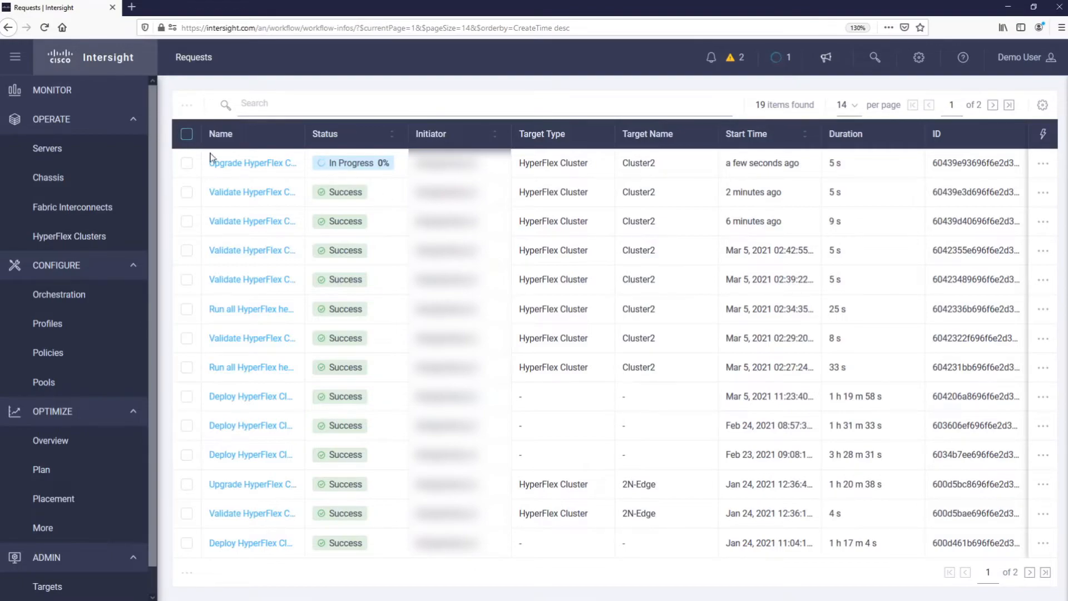
- View the Upgrade HyperFlex Cluster request and node hx-1's execution flow, now reporting Success
{"action": "left_click", "coordinate": [251, 162]}
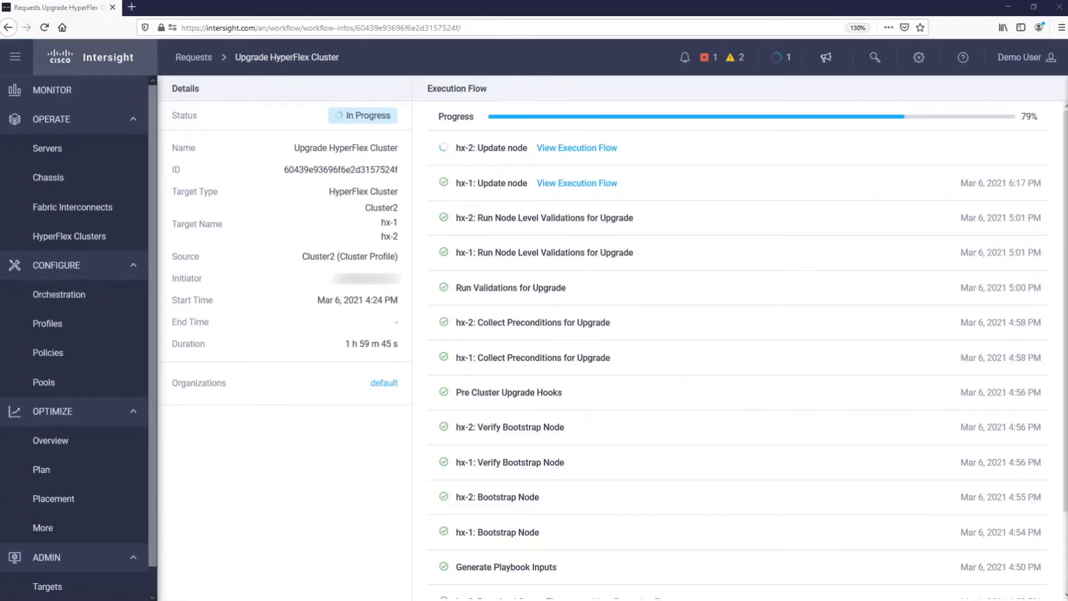
{"action": "mouse_move", "coordinate": [615, 211]}
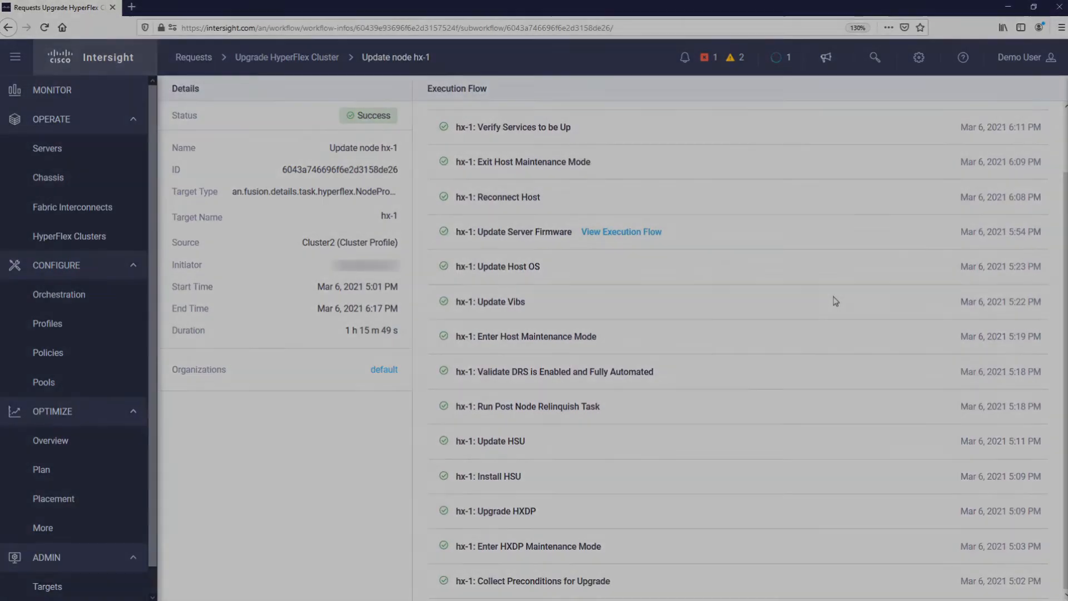
{"action": "left_click", "coordinate": [286, 56]}
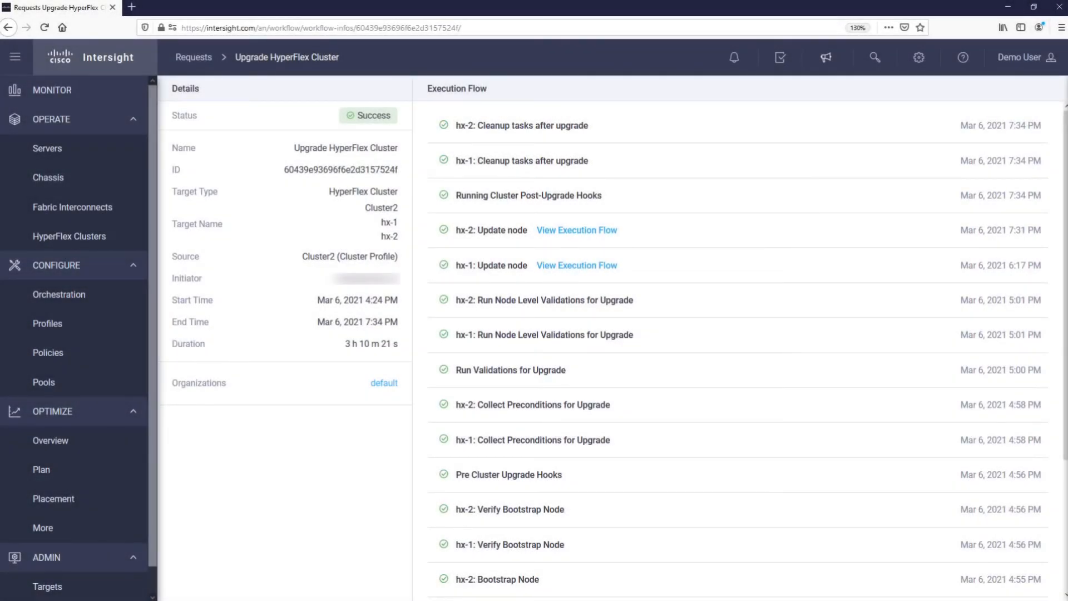